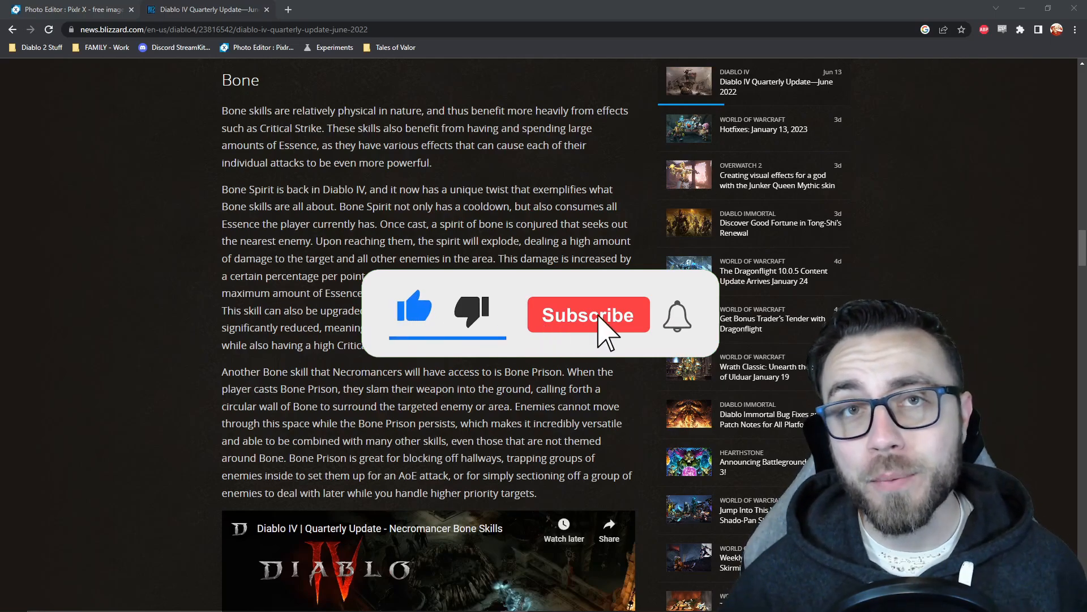
pyautogui.click(588, 315)
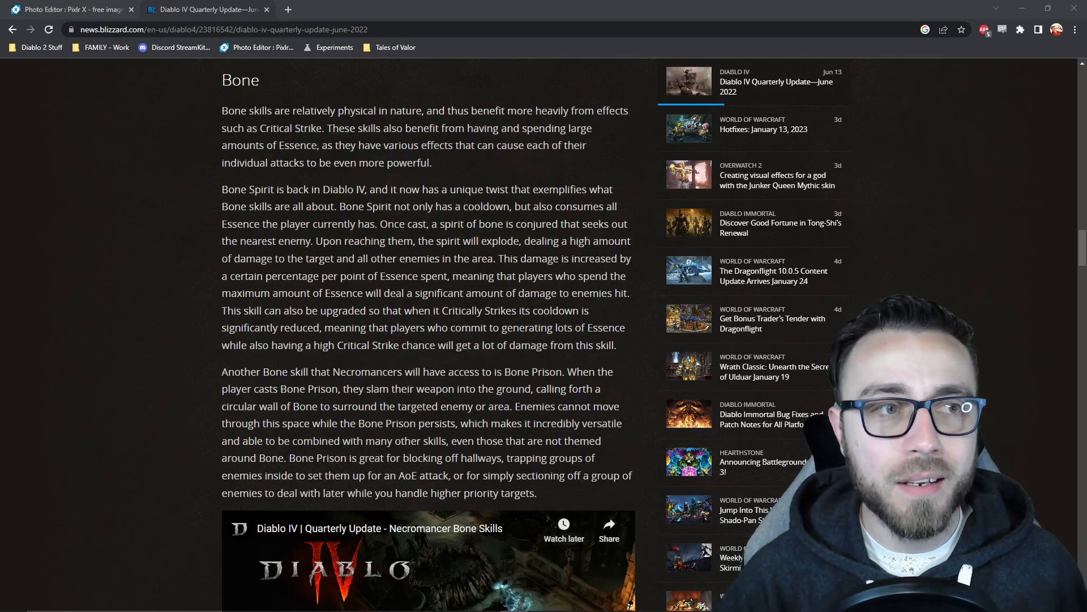
pyautogui.click(70, 9)
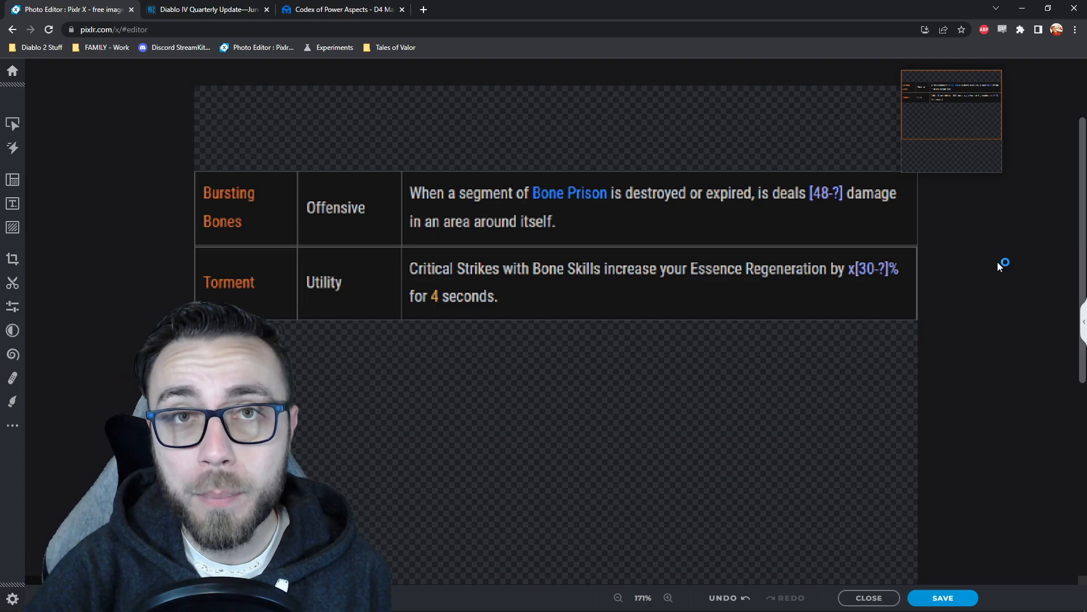
pyautogui.moveTo(1000, 267)
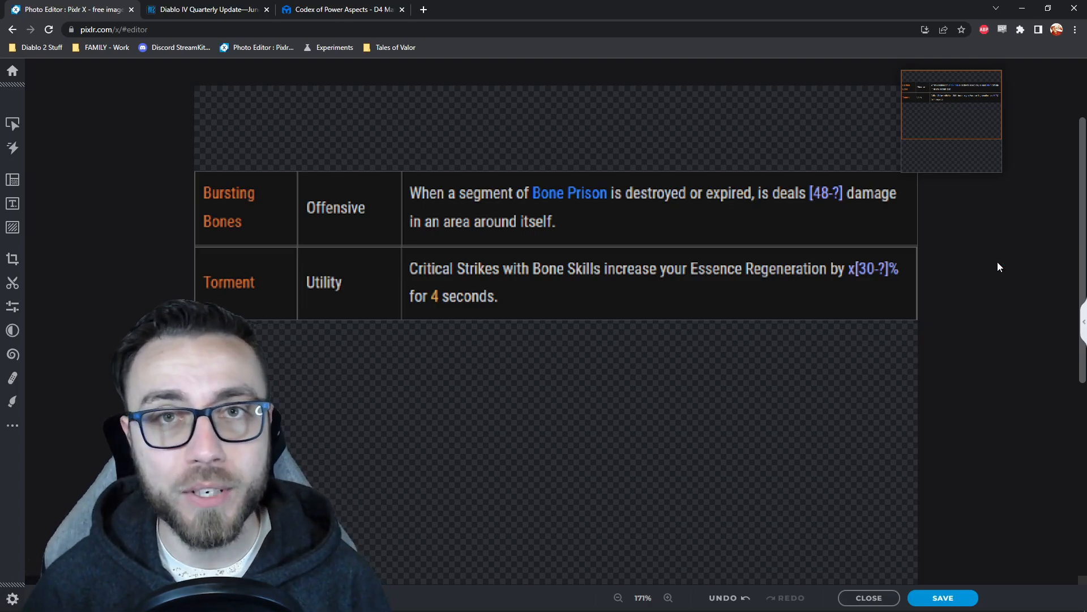